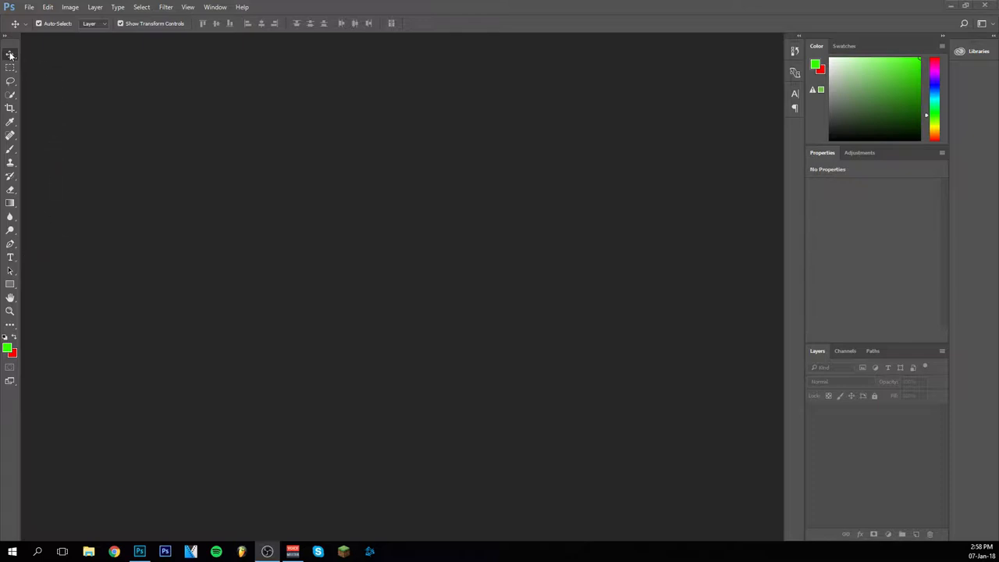
{"action": "mouse_move", "coordinate": [92, 75]}
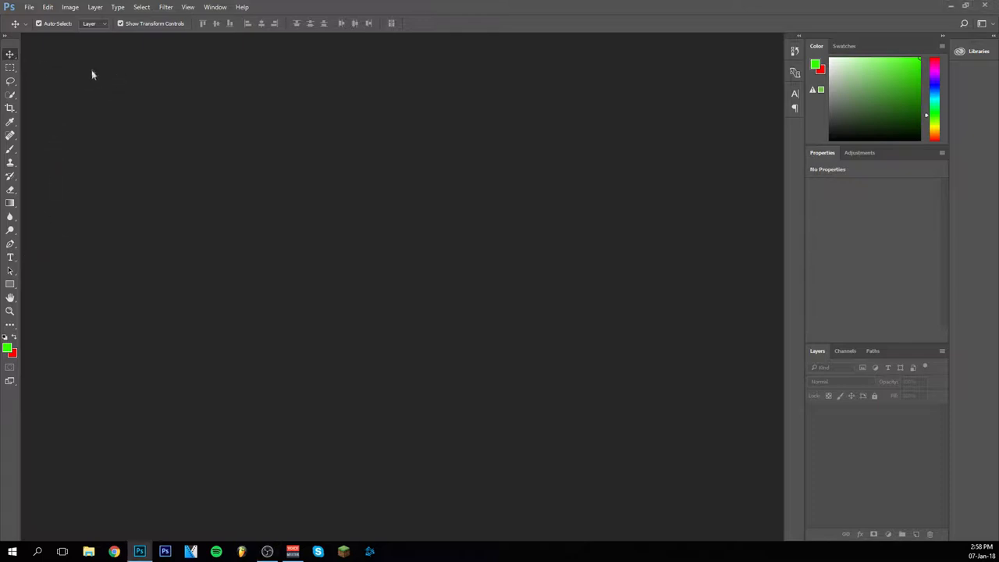
Step: Create a new 1920×1080 px, 300 ppi document with a white background
{"action": "left_click", "coordinate": [29, 7]}
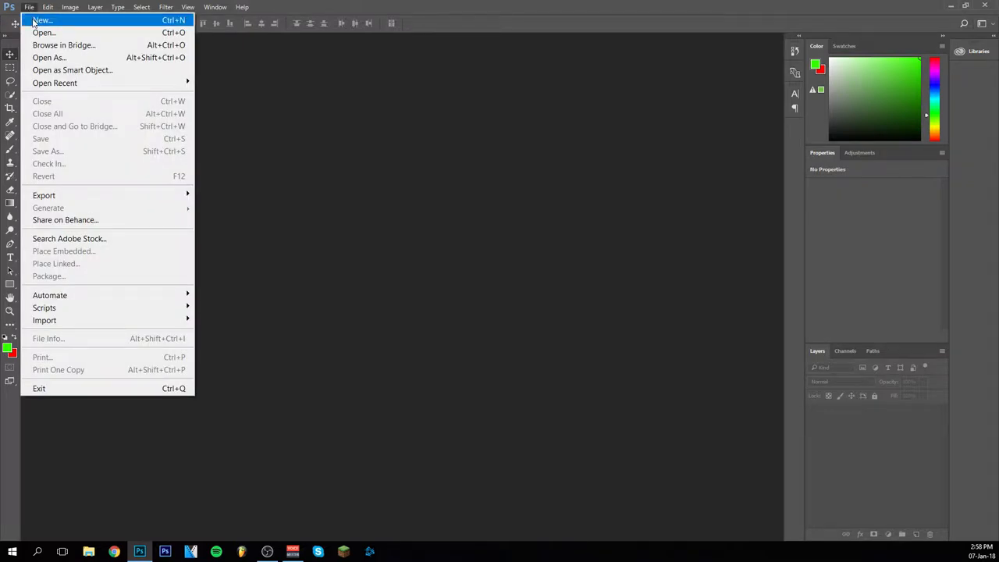
{"action": "left_click", "coordinate": [44, 15]}
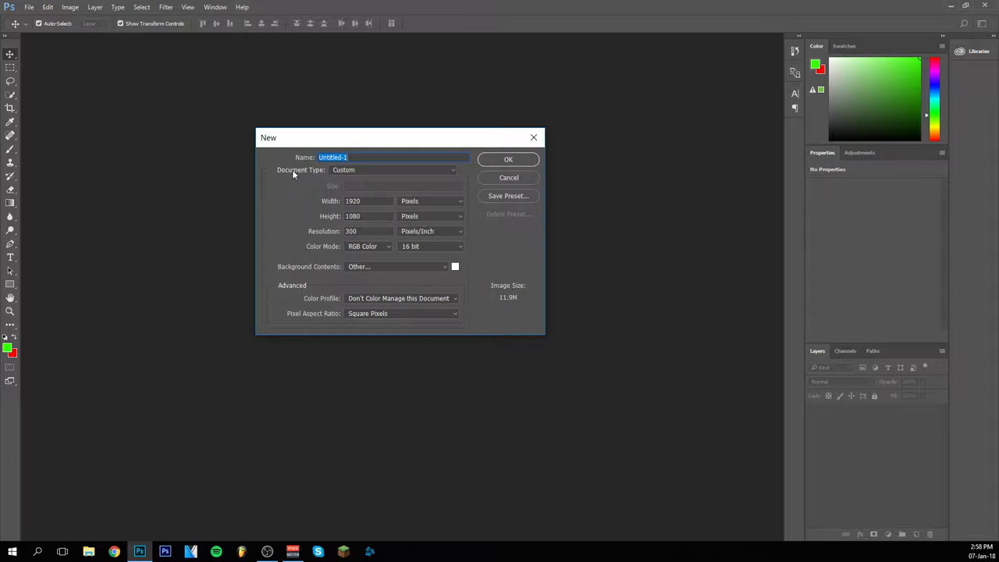
{"action": "mouse_move", "coordinate": [342, 179]}
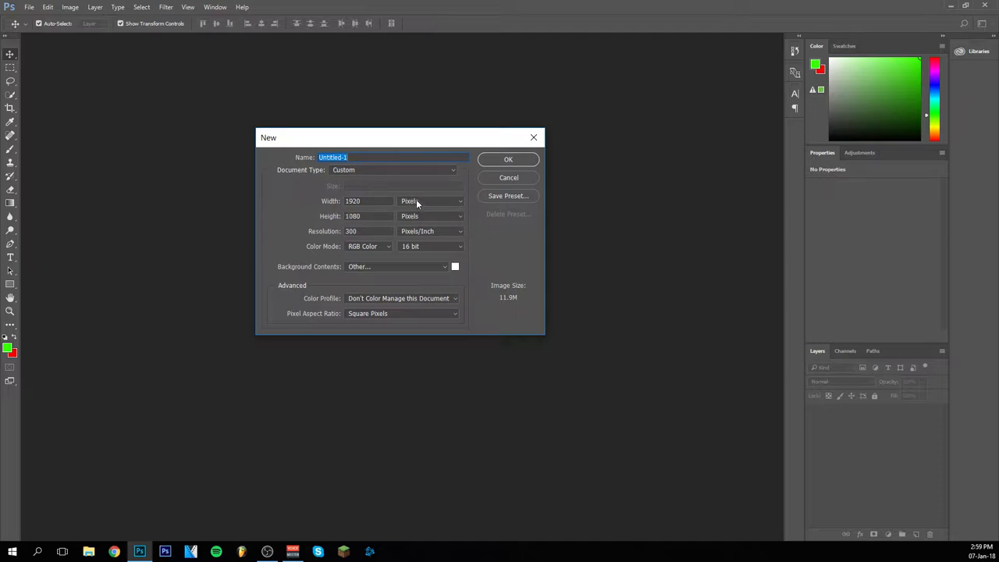
{"action": "left_click", "coordinate": [431, 201]}
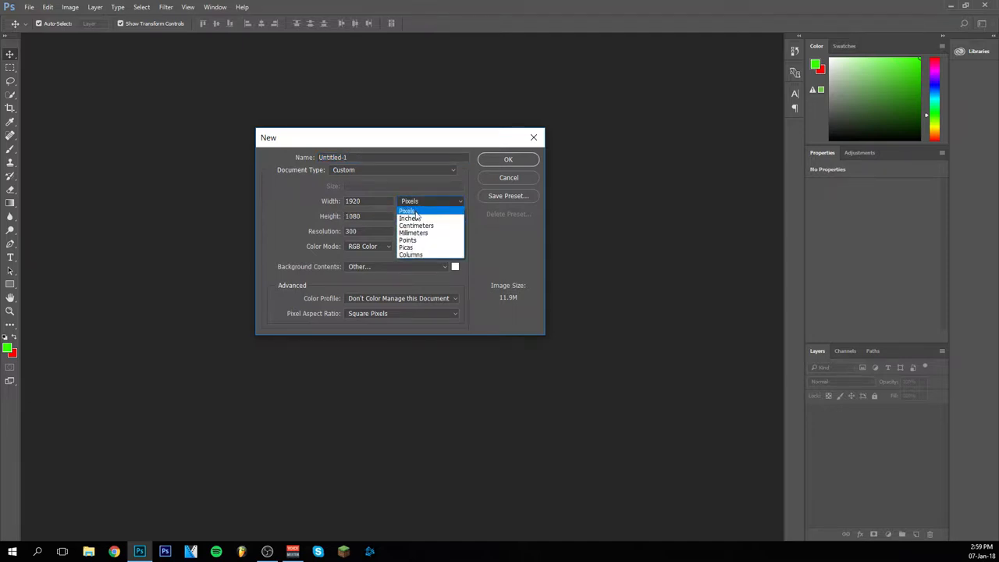
{"action": "left_click", "coordinate": [407, 210]}
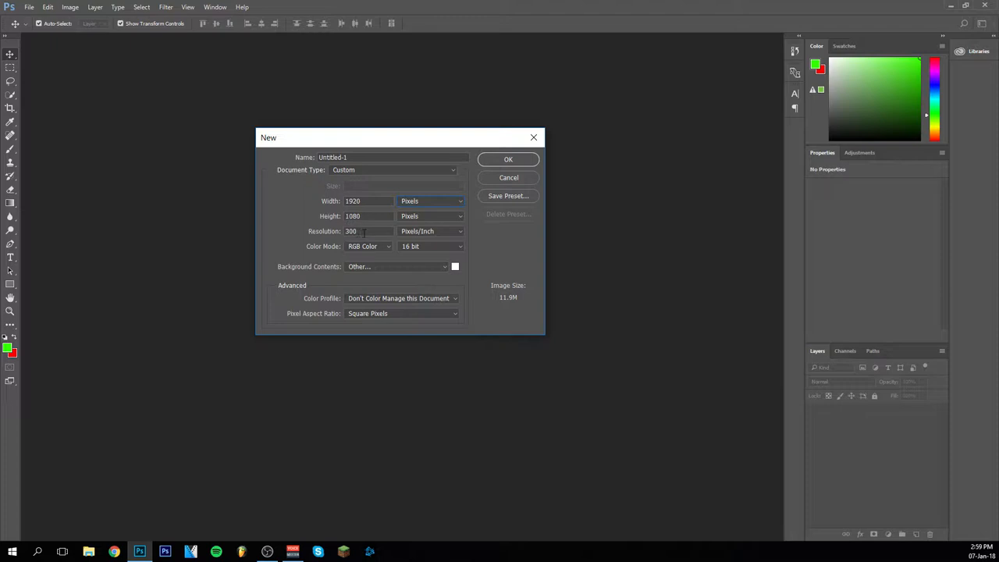
{"action": "mouse_move", "coordinate": [366, 231]}
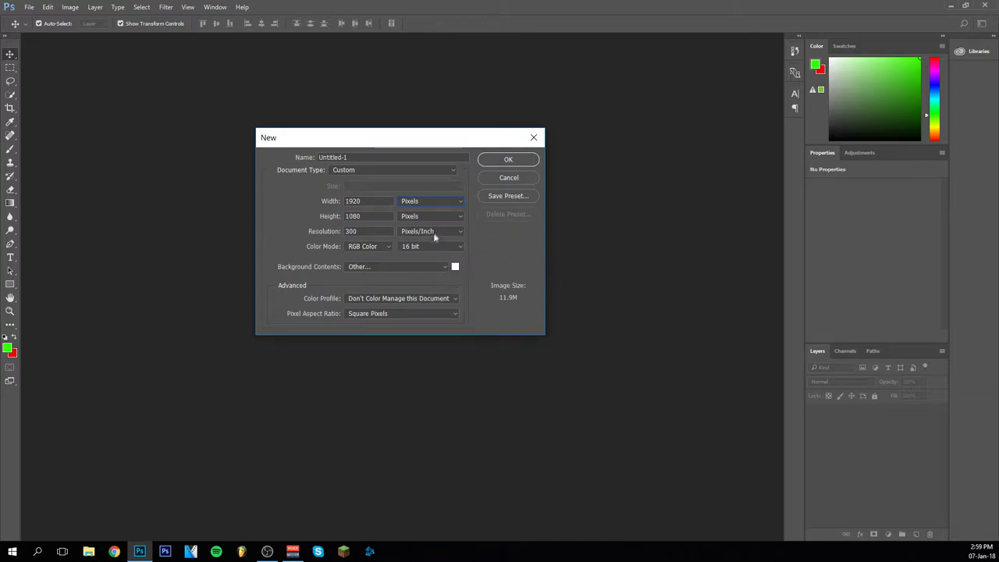
{"action": "mouse_move", "coordinate": [357, 254]}
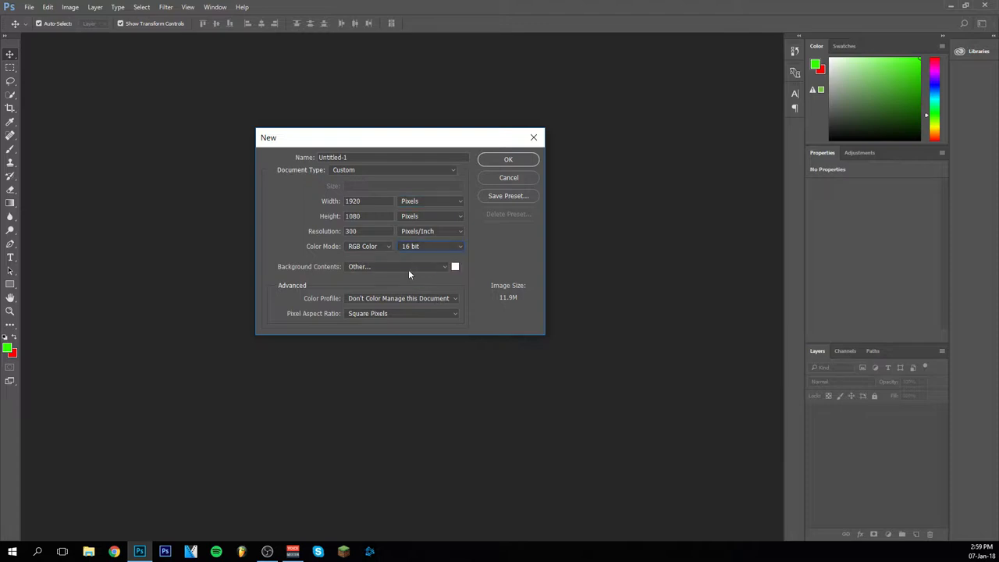
{"action": "mouse_move", "coordinate": [341, 269]}
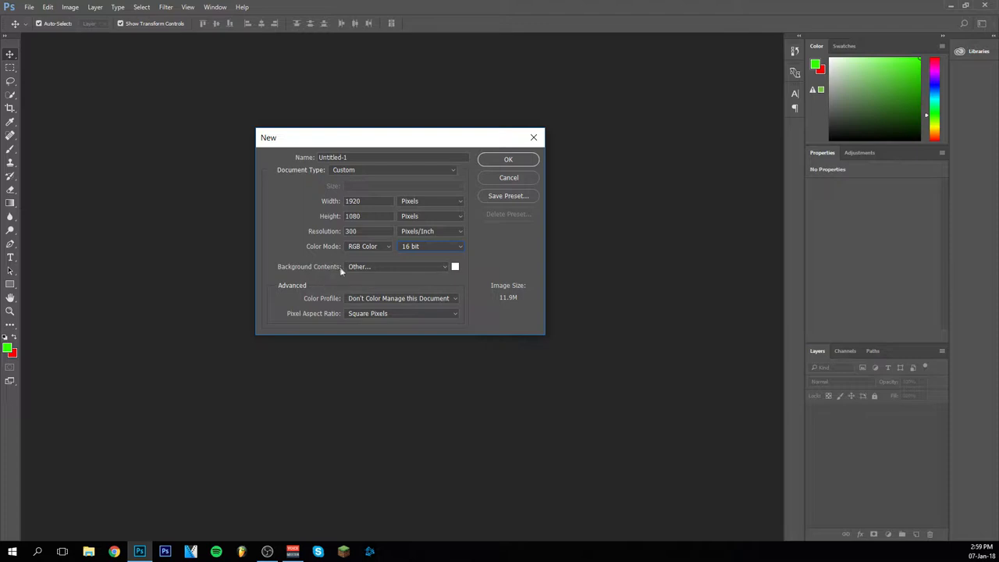
{"action": "left_click", "coordinate": [394, 266]}
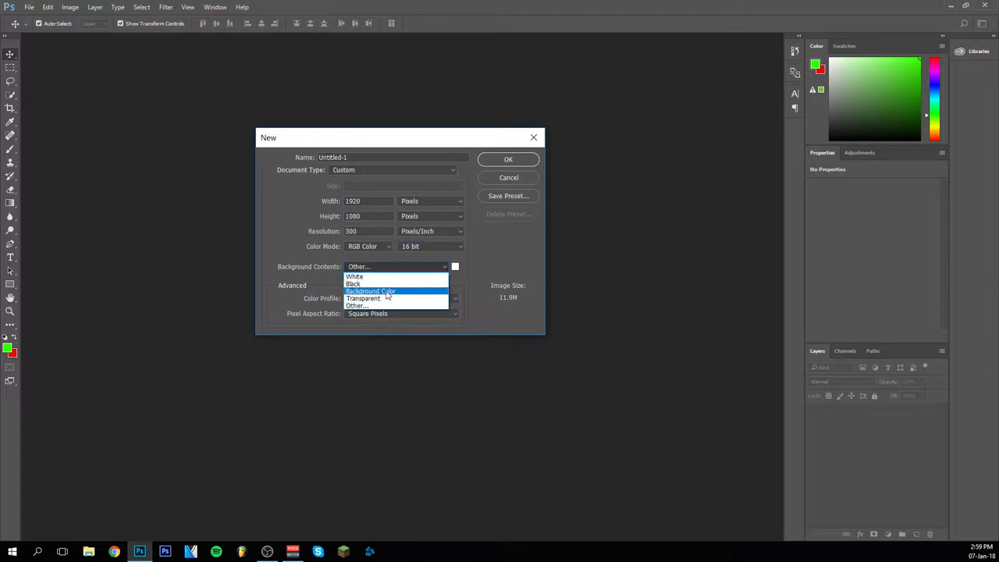
{"action": "left_click", "coordinate": [357, 305]}
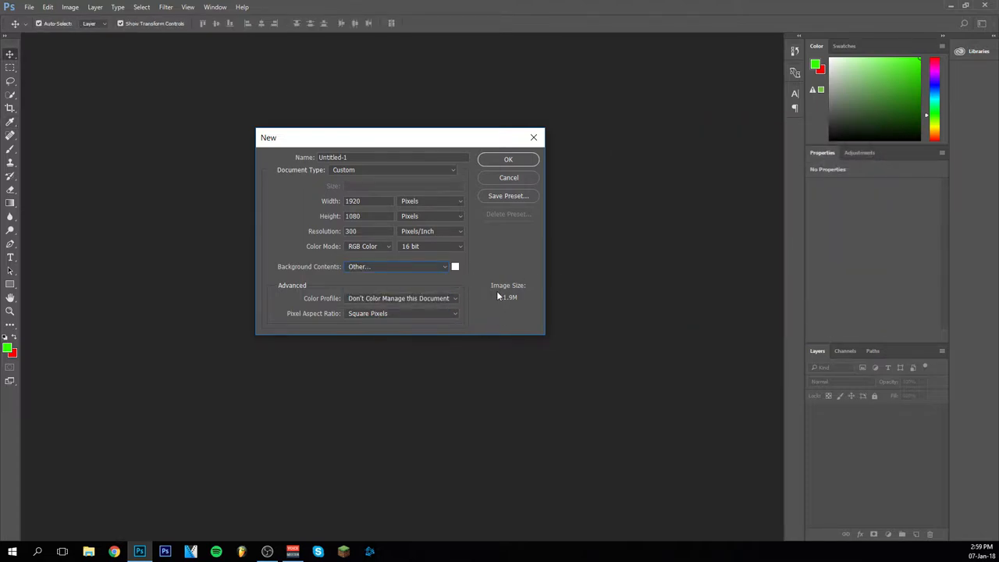
{"action": "left_click", "coordinate": [507, 159]}
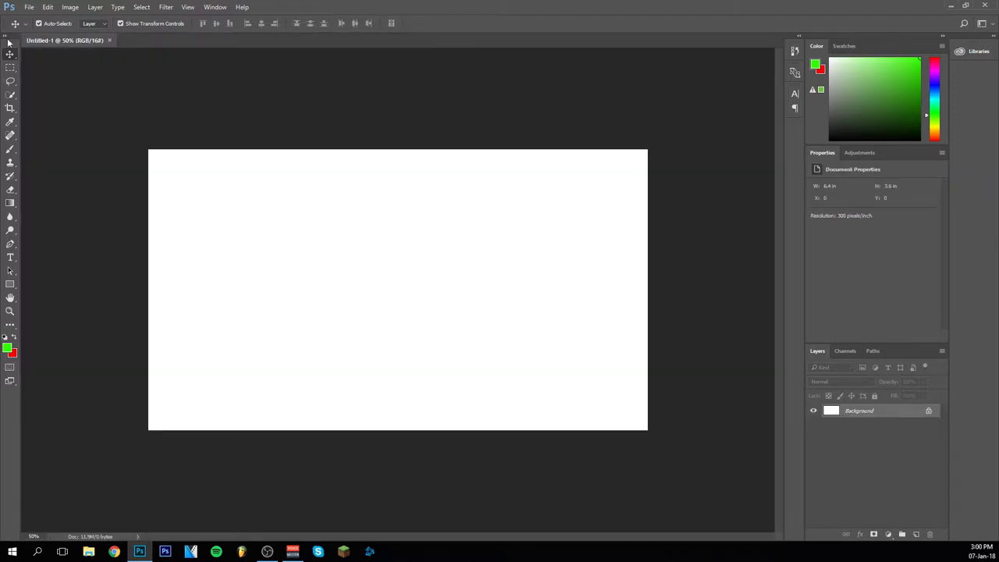
{"action": "mouse_move", "coordinate": [368, 254]}
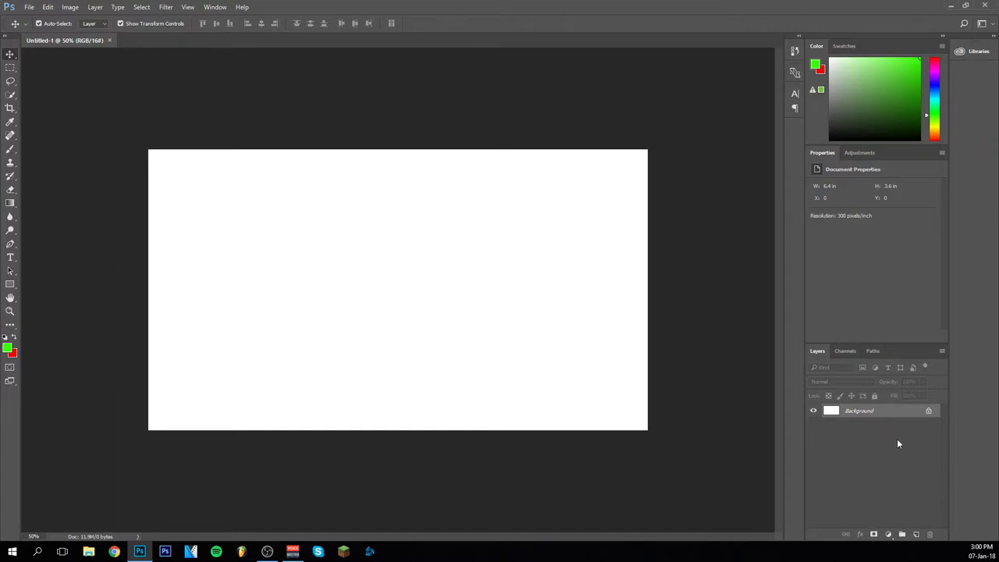
{"action": "mouse_move", "coordinate": [894, 417]}
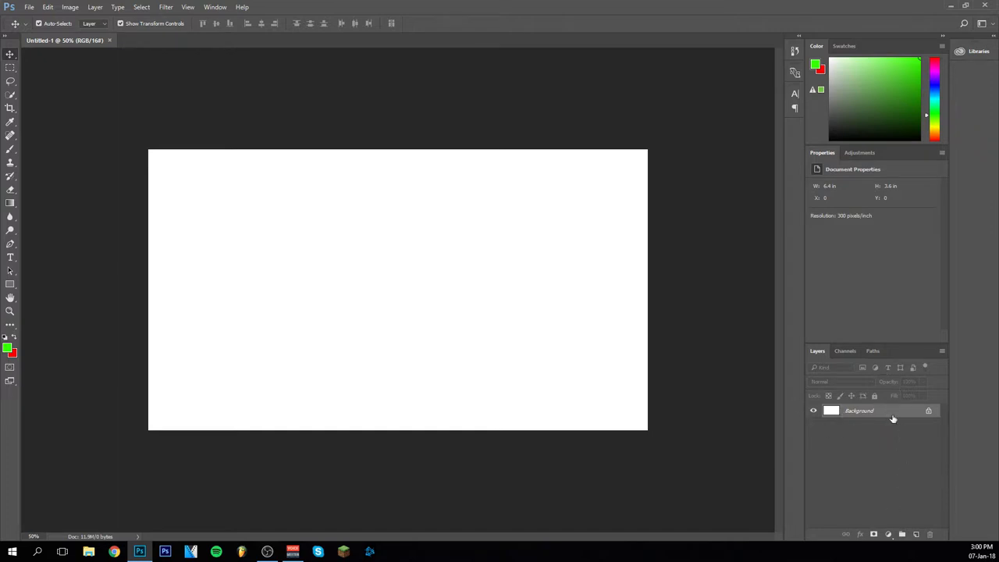
{"action": "mouse_move", "coordinate": [506, 399]}
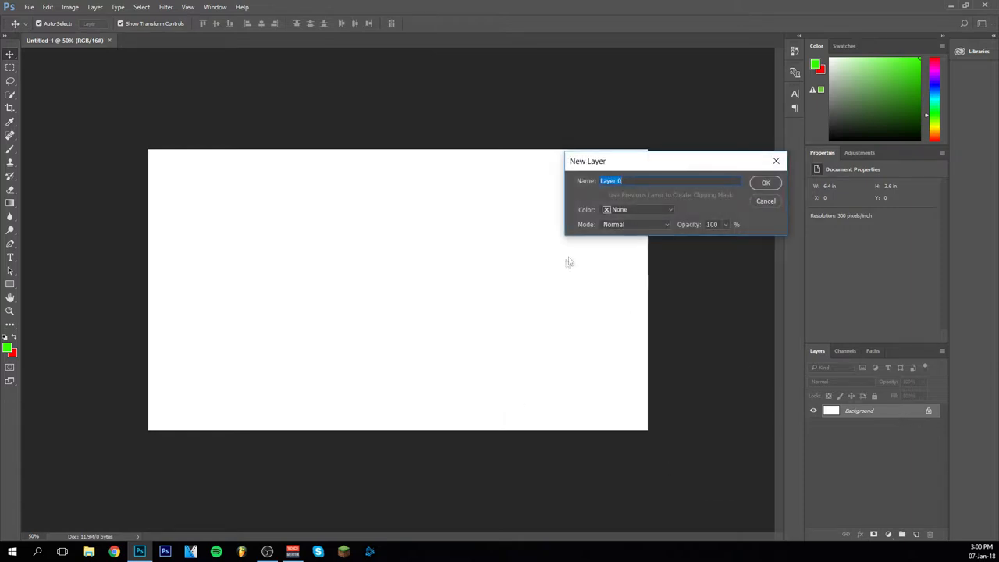
Step: Convert the locked Background into an editable Layer 0
{"action": "left_click", "coordinate": [766, 182]}
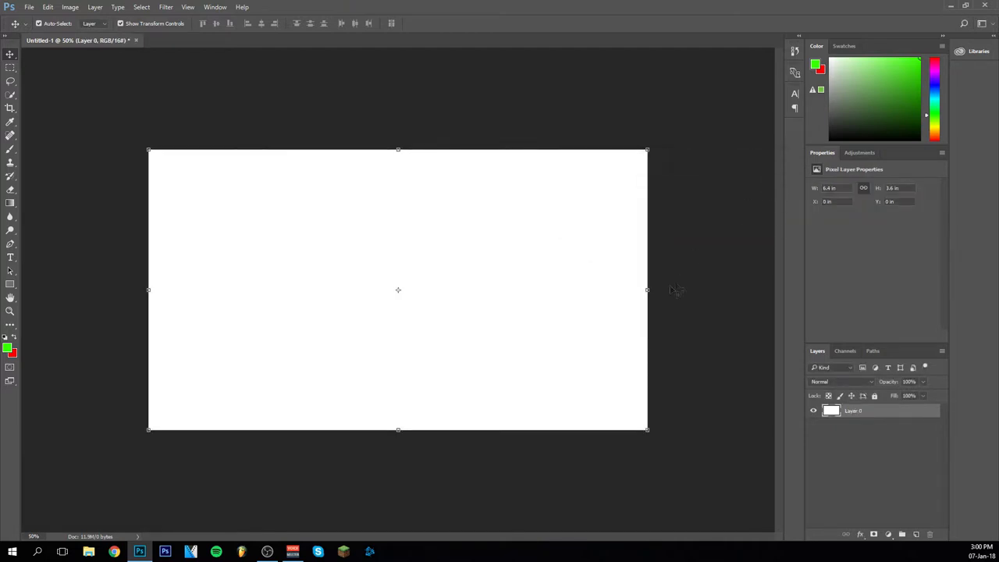
{"action": "mouse_move", "coordinate": [482, 203]}
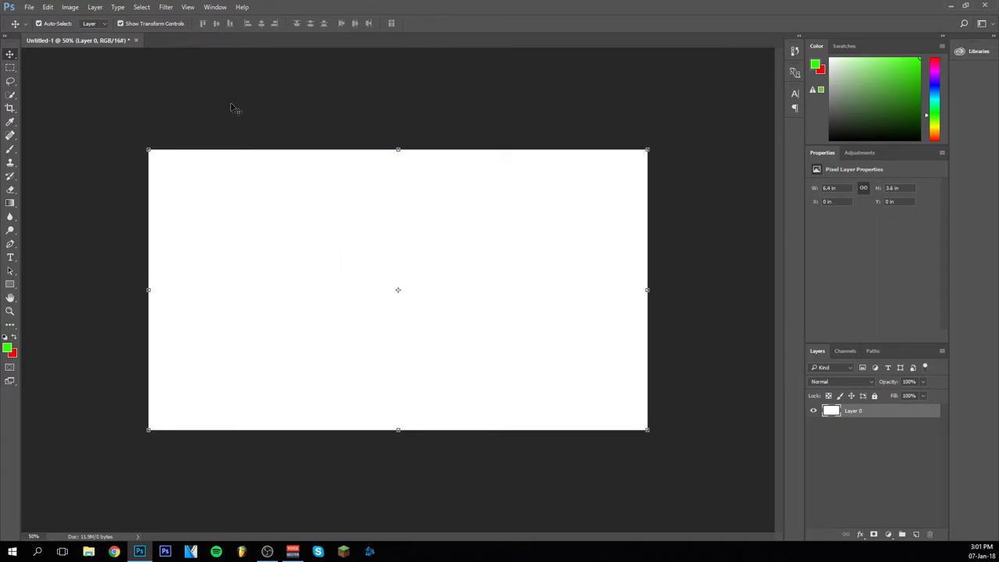
{"action": "mouse_move", "coordinate": [227, 116]}
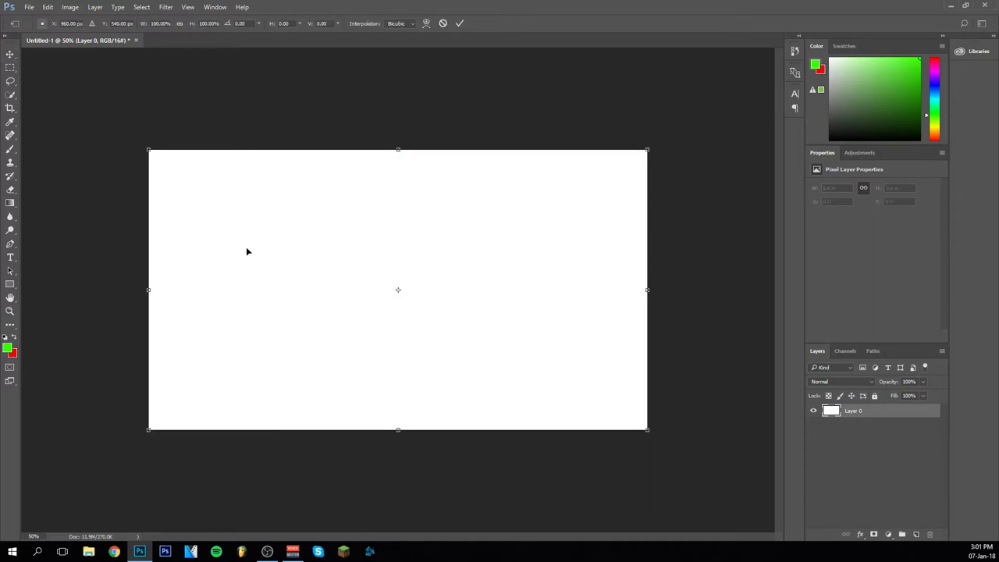
{"action": "mouse_move", "coordinate": [307, 250]}
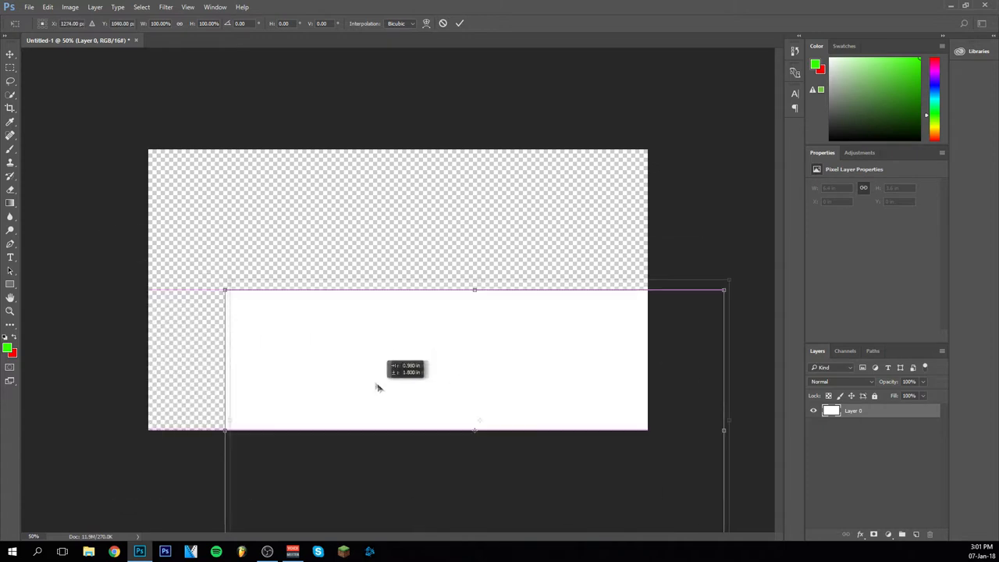
Step: Move Layer 0 down-right and scale it below half size into the bottom-right corner
{"action": "left_click_drag", "start_coordinate": [379, 388], "coordinate": [310, 241]}
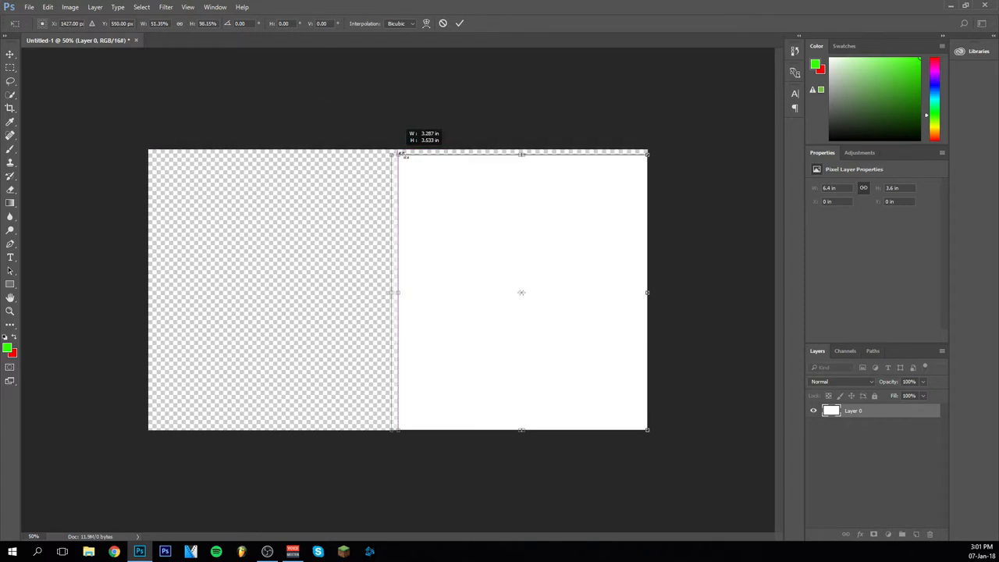
{"action": "left_click_drag", "start_coordinate": [394, 156], "coordinate": [349, 185]}
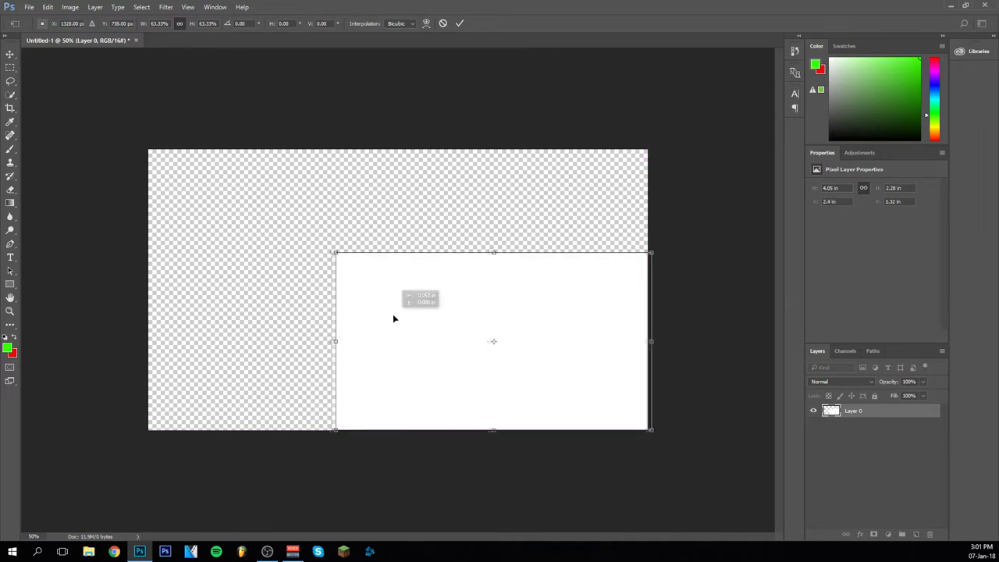
{"action": "left_click_drag", "start_coordinate": [336, 252], "coordinate": [225, 193]}
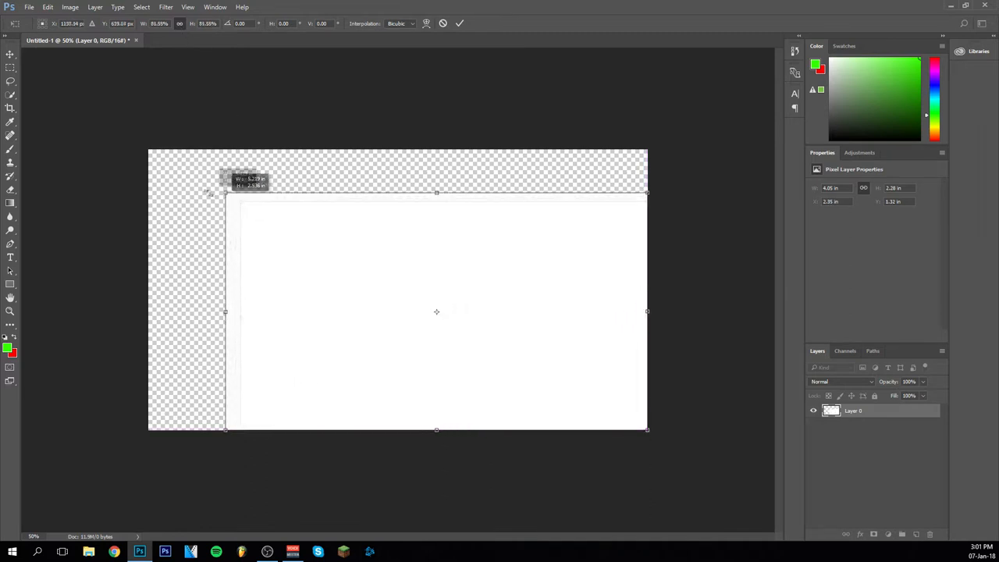
{"action": "left_click_drag", "start_coordinate": [226, 192], "coordinate": [318, 248]}
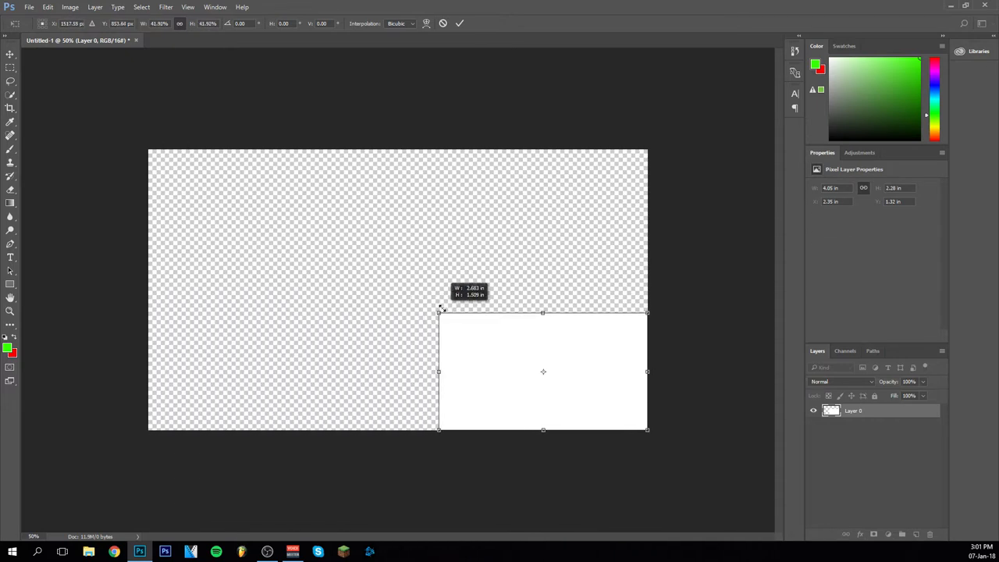
{"action": "left_click_drag", "start_coordinate": [440, 313], "coordinate": [371, 281]}
{"action": "type", "text": "90"}
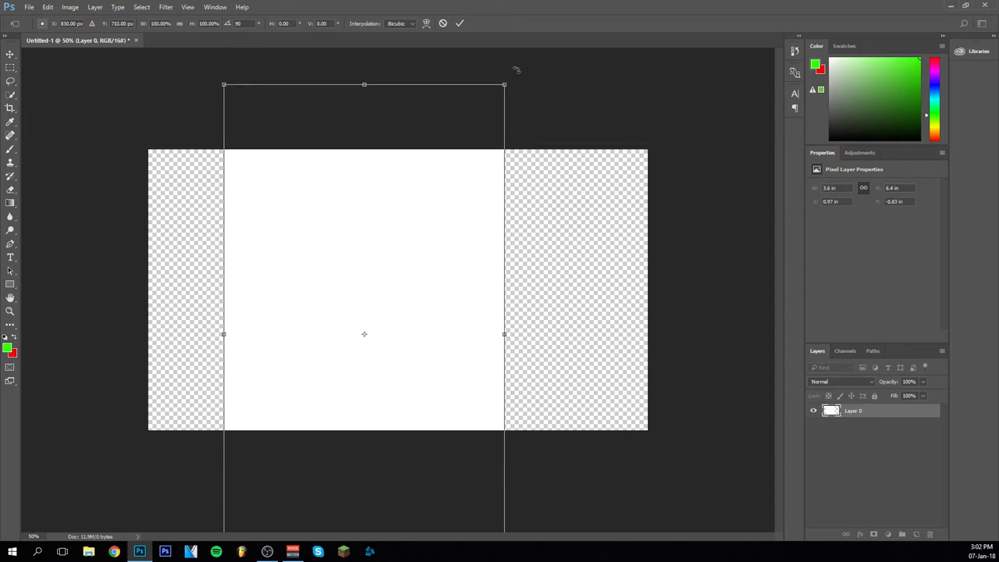
{"action": "mouse_move", "coordinate": [515, 77]}
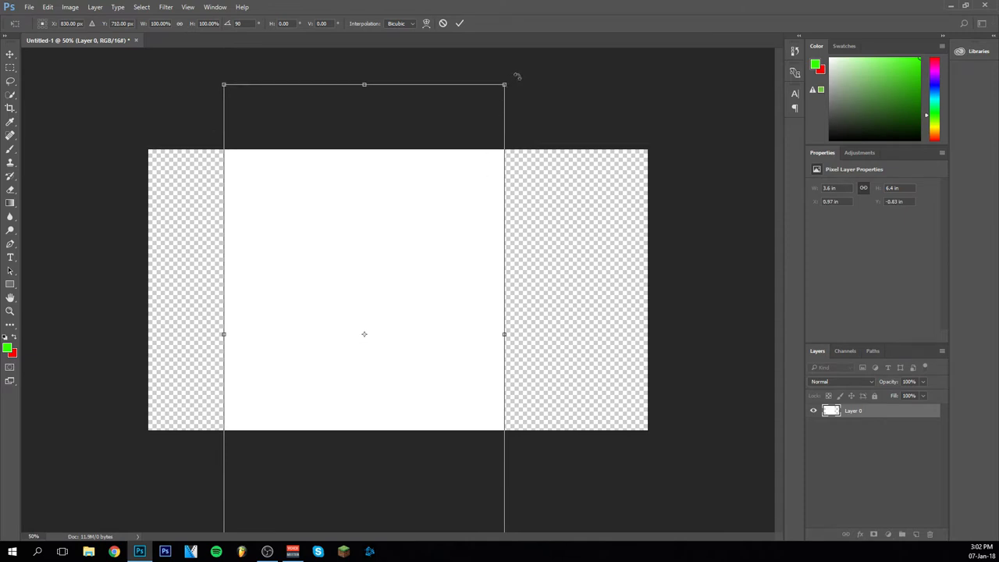
{"action": "mouse_move", "coordinate": [564, 50]}
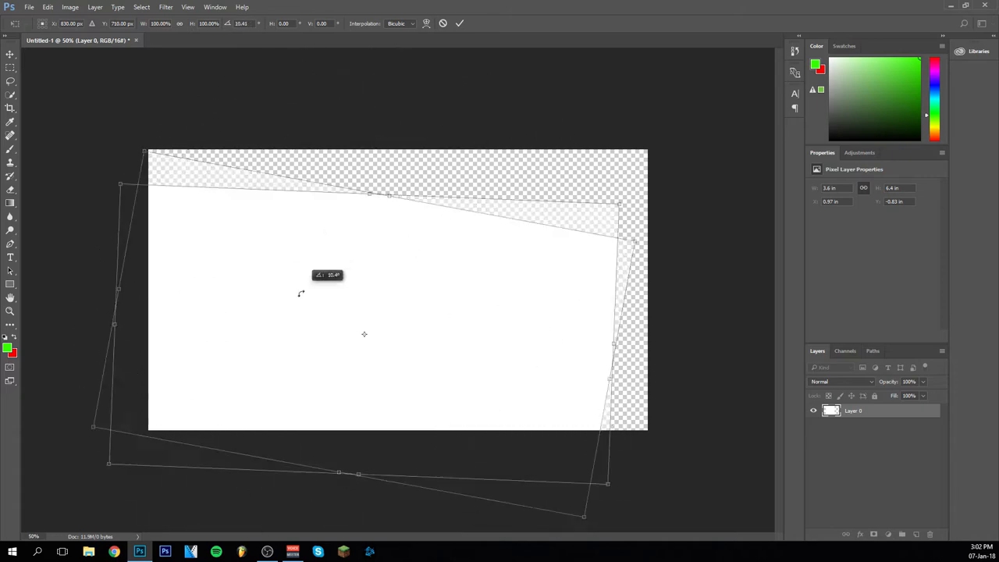
Step: Rotate Layer 0 about 10 then 30 degrees, then cancel the transform
{"action": "left_click_drag", "start_coordinate": [300, 293], "coordinate": [273, 332]}
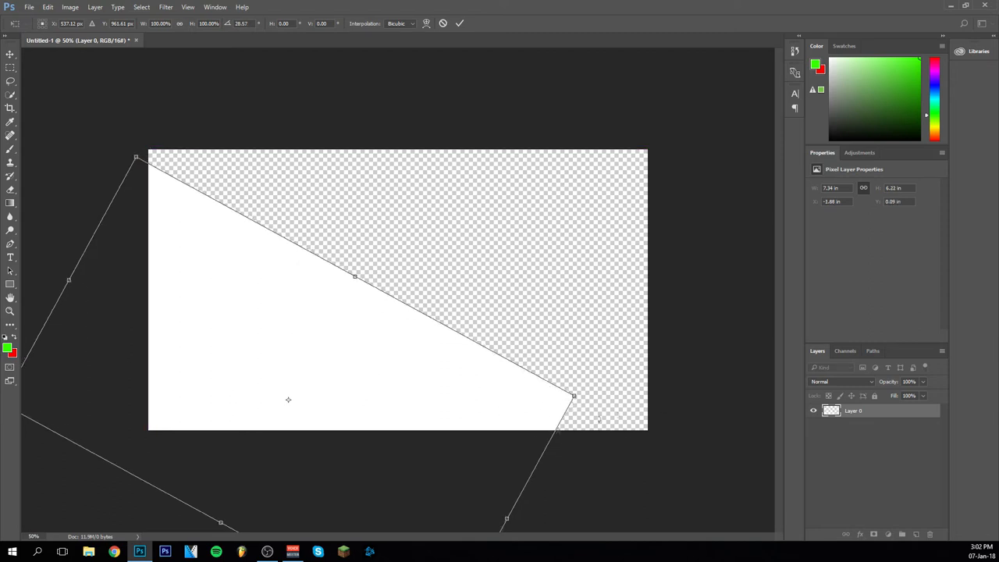
{"action": "left_click_drag", "start_coordinate": [574, 396], "coordinate": [643, 432]}
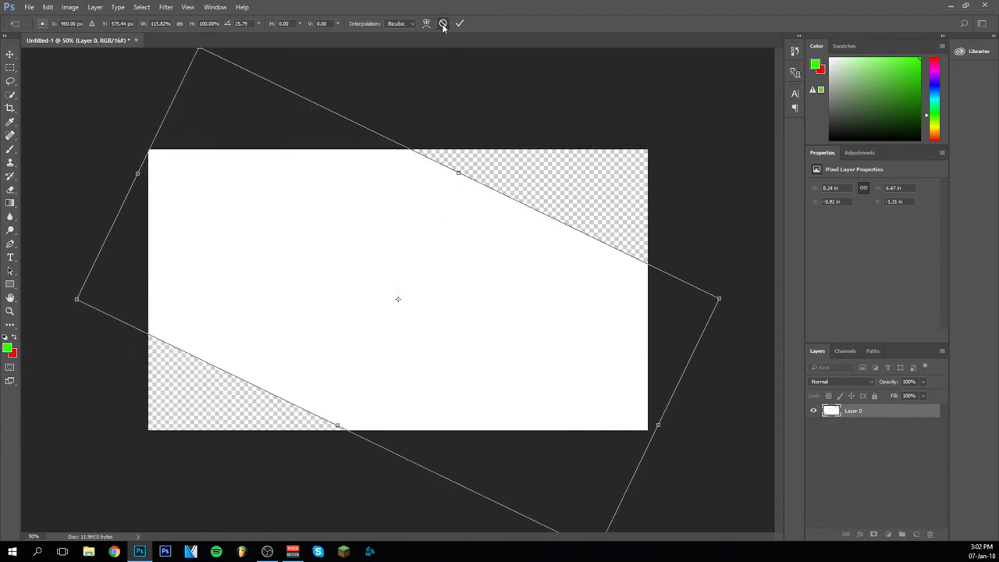
{"action": "left_click", "coordinate": [459, 23]}
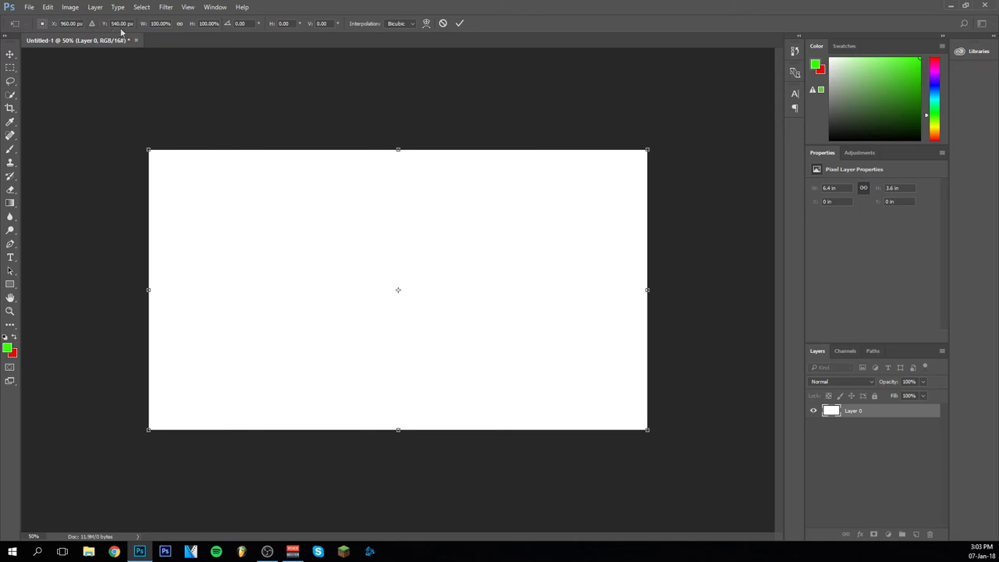
{"action": "mouse_move", "coordinate": [139, 81]}
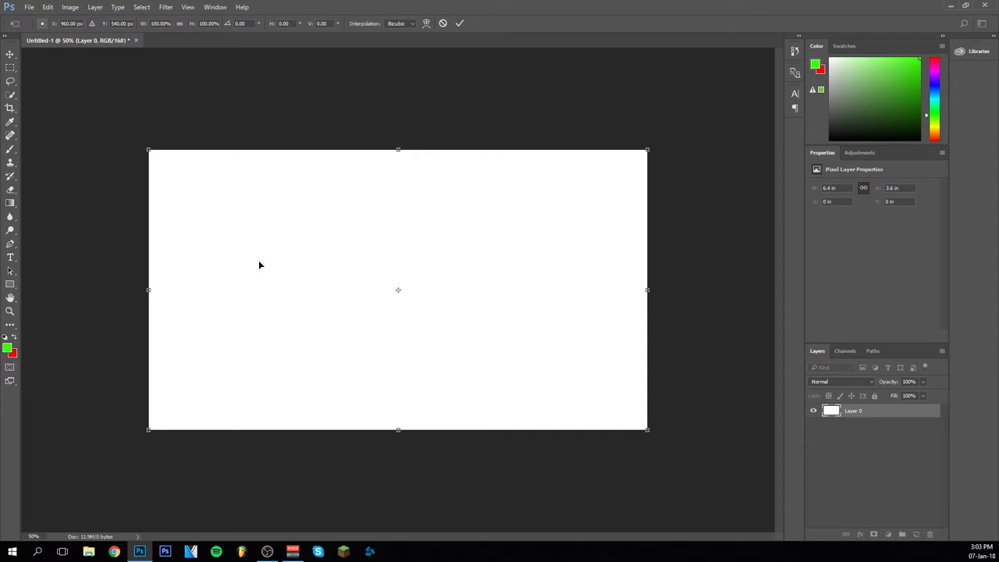
{"action": "left_click_drag", "start_coordinate": [398, 289], "coordinate": [298, 201]}
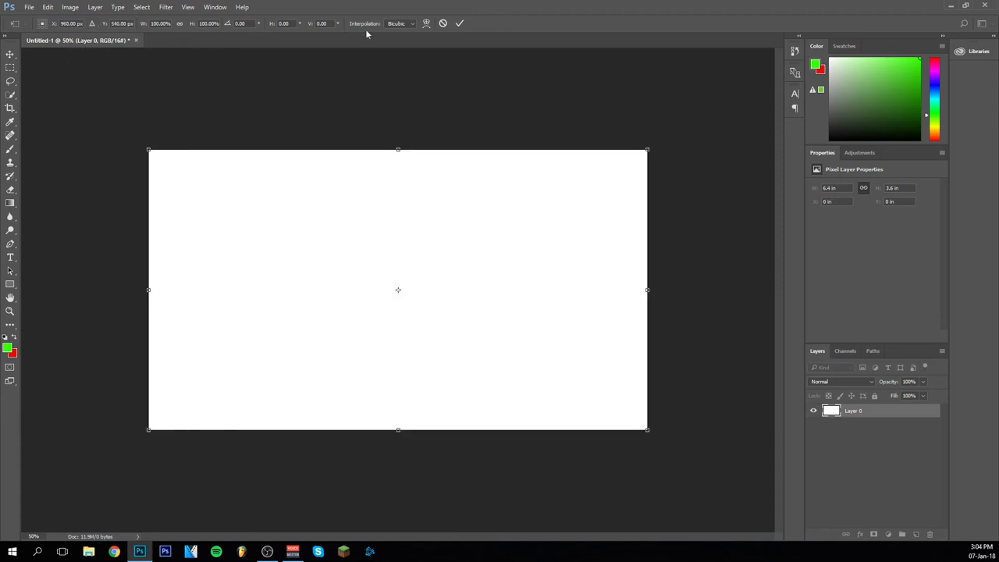
{"action": "mouse_move", "coordinate": [281, 281]}
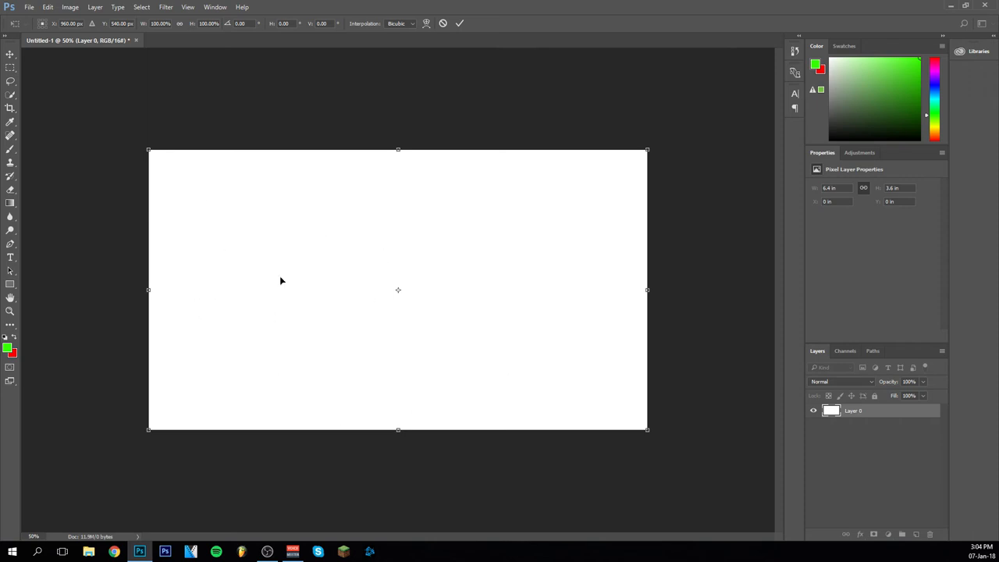